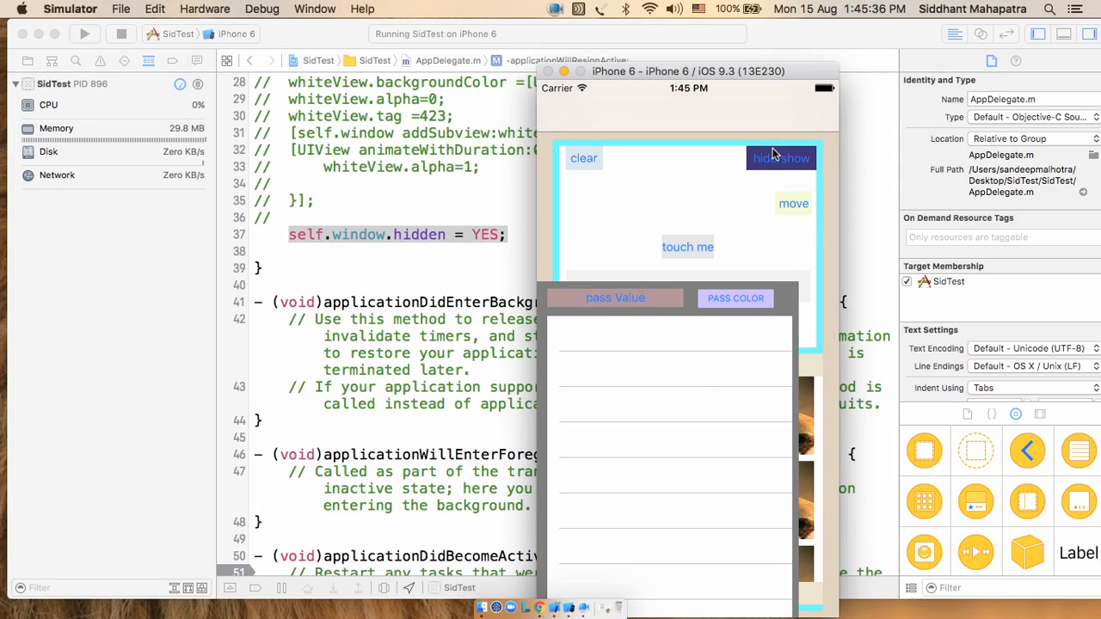
Step: Dismiss the SidTest overlay panel so the message label and lion images show
click(781, 157)
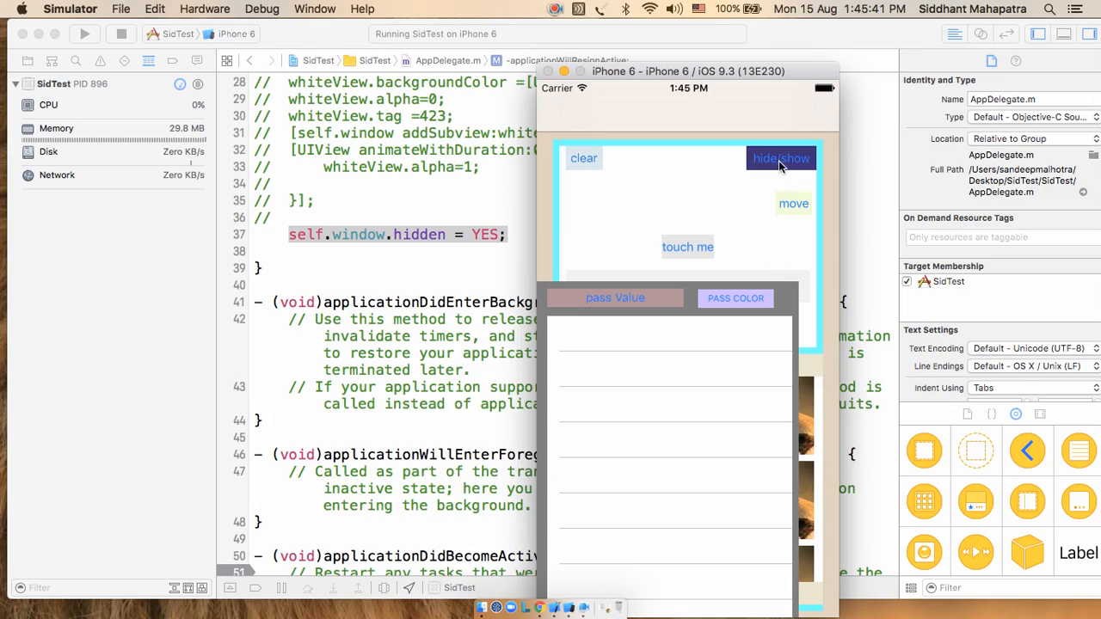
click(687, 246)
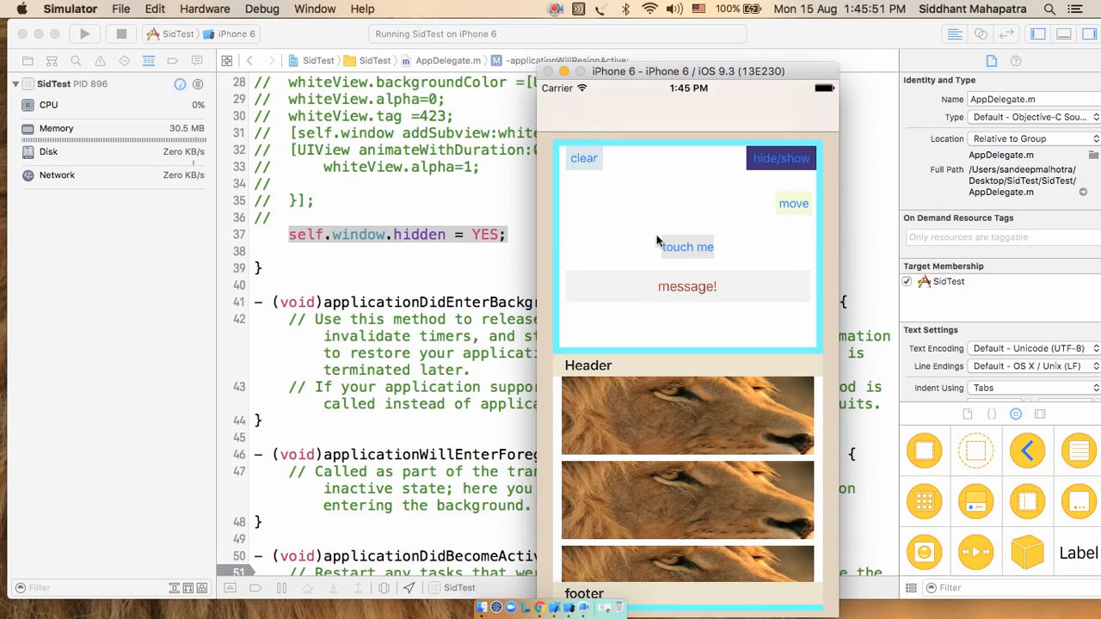
mouse_move(651, 233)
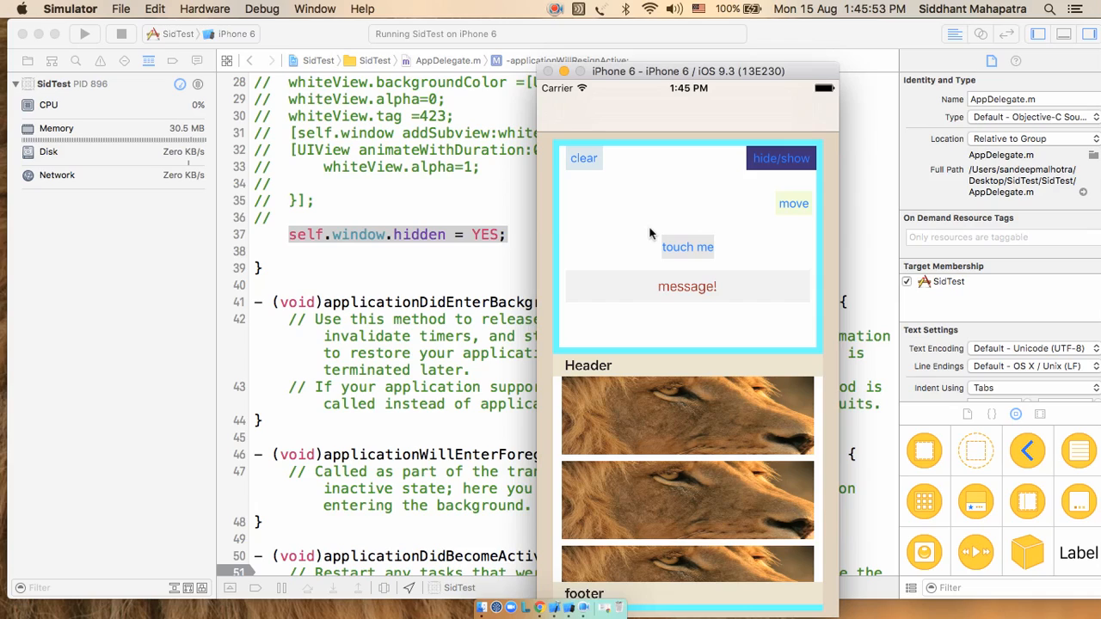
mouse_move(384, 271)
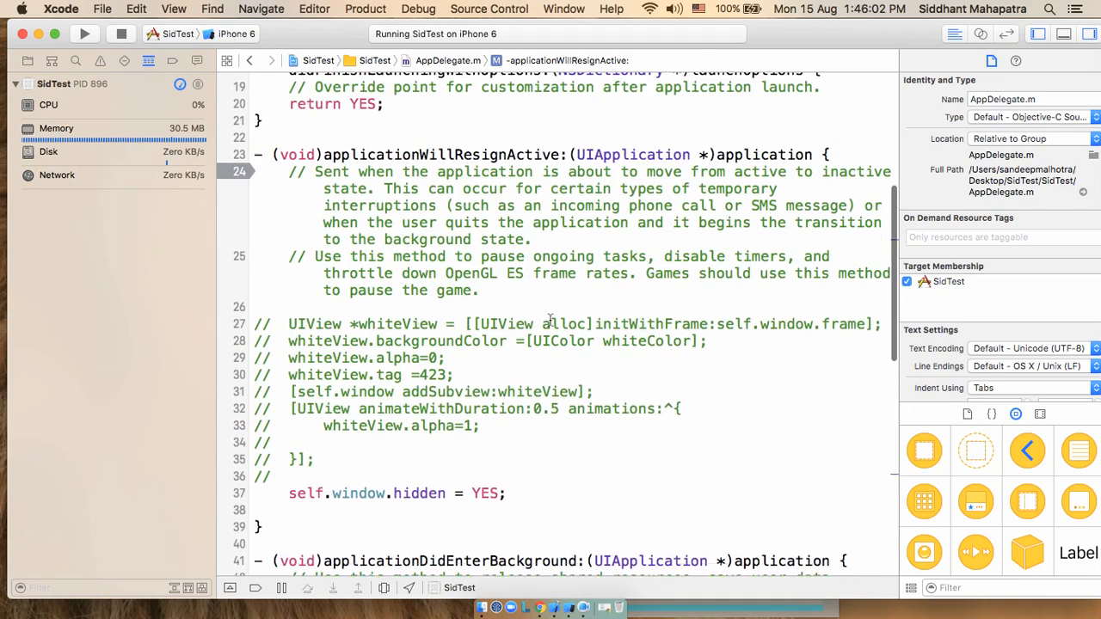
Step: Locate applicationWillResignActive's self.window.hidden = YES line, then reveal the become-active hidden = NO code
scroll(down, 3)
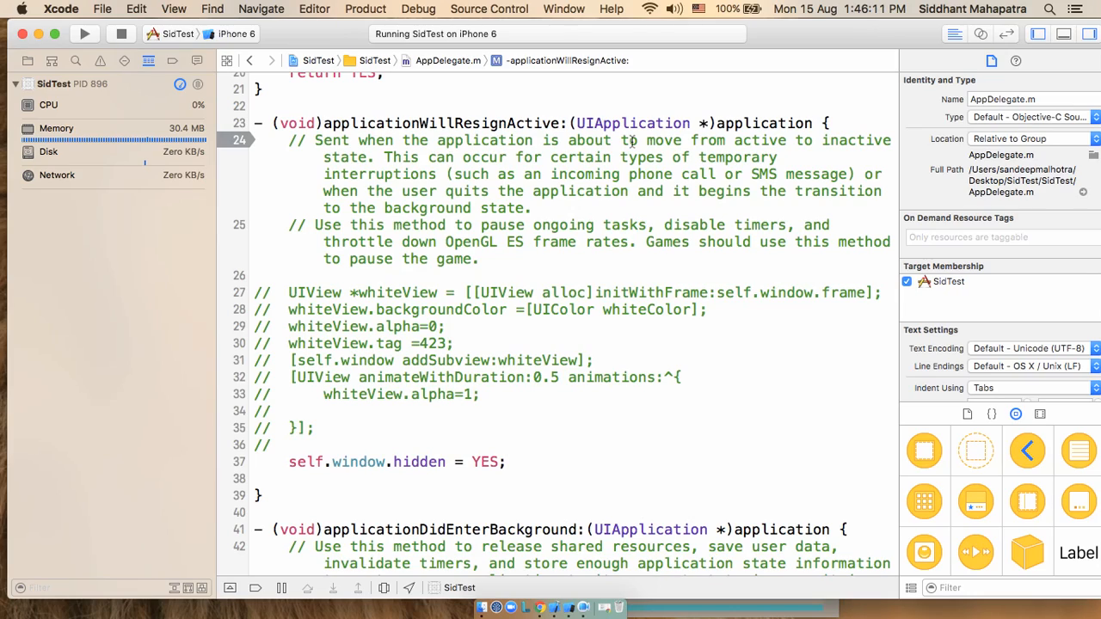
click(558, 466)
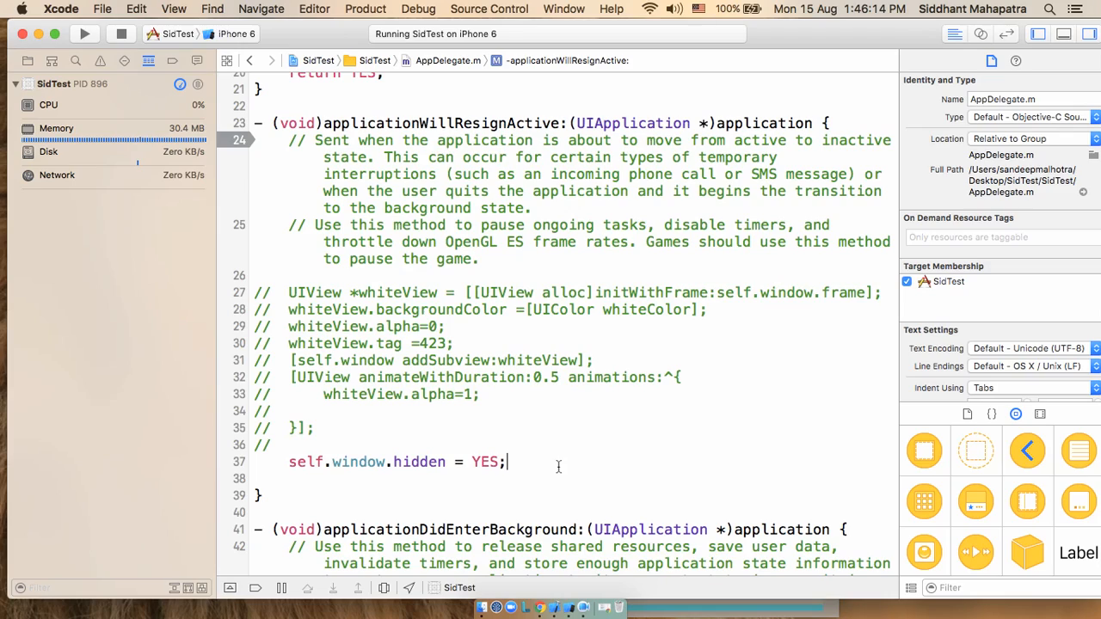
mouse_move(424, 459)
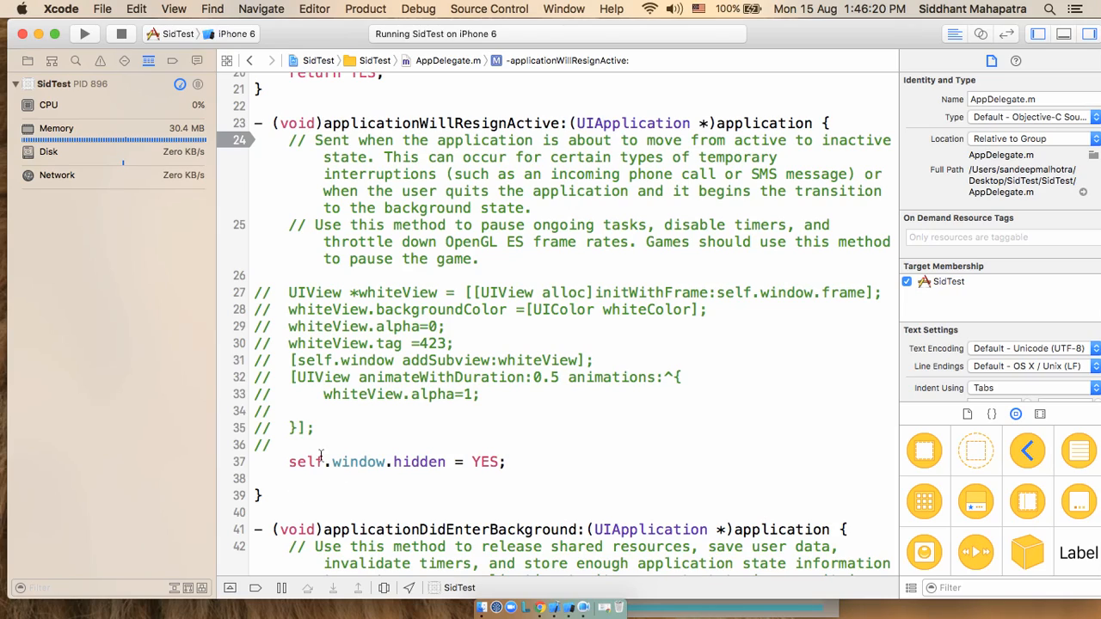
scroll(up, 3)
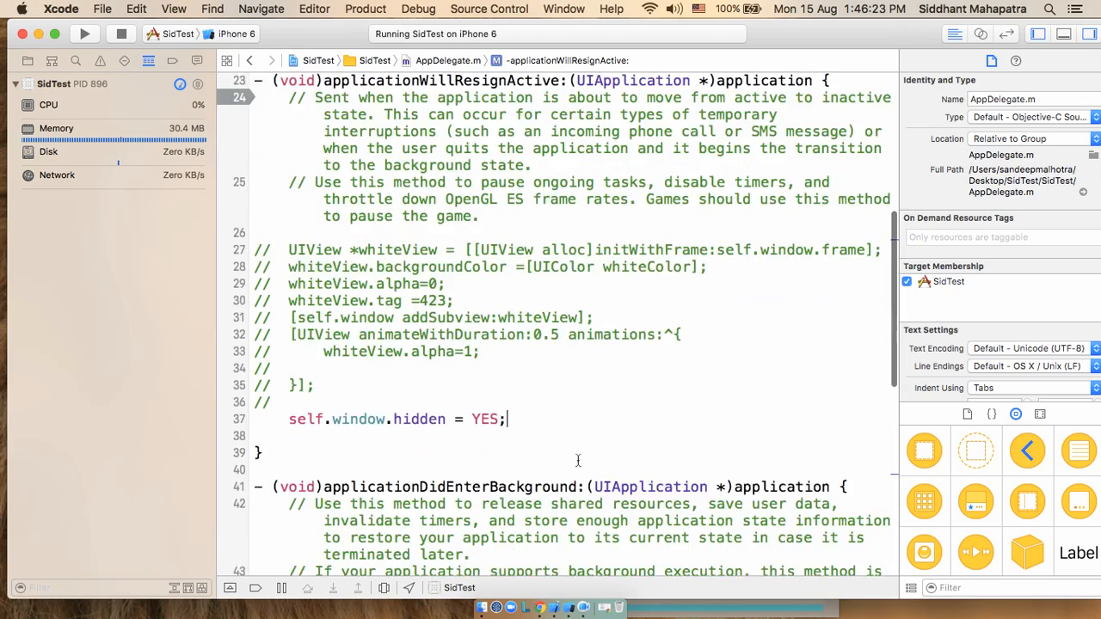
scroll(down, 3)
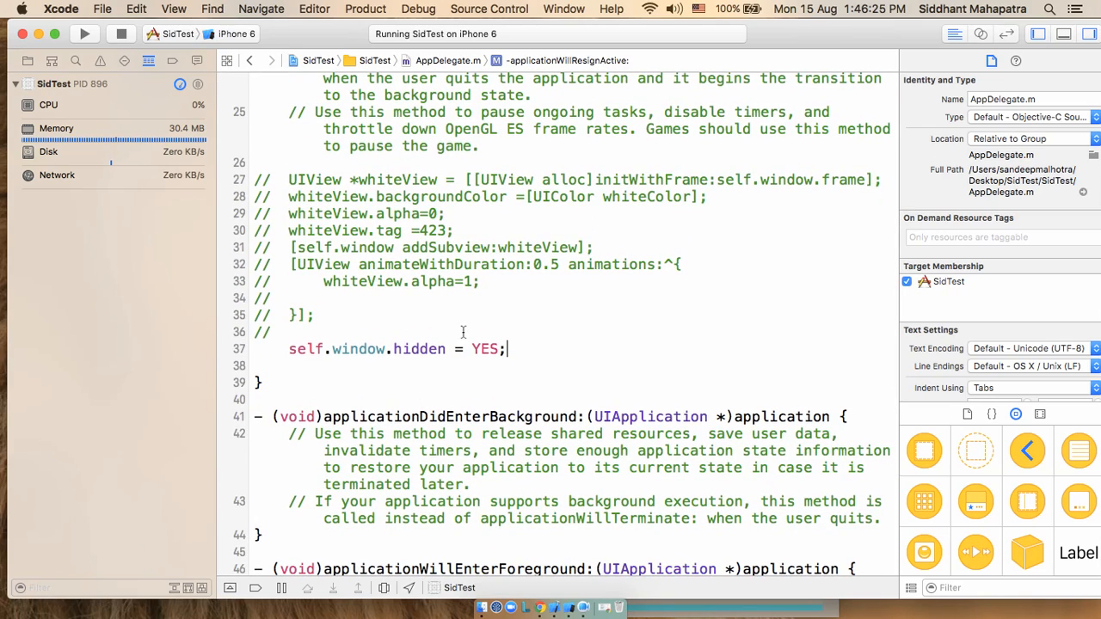
scroll(down, 3)
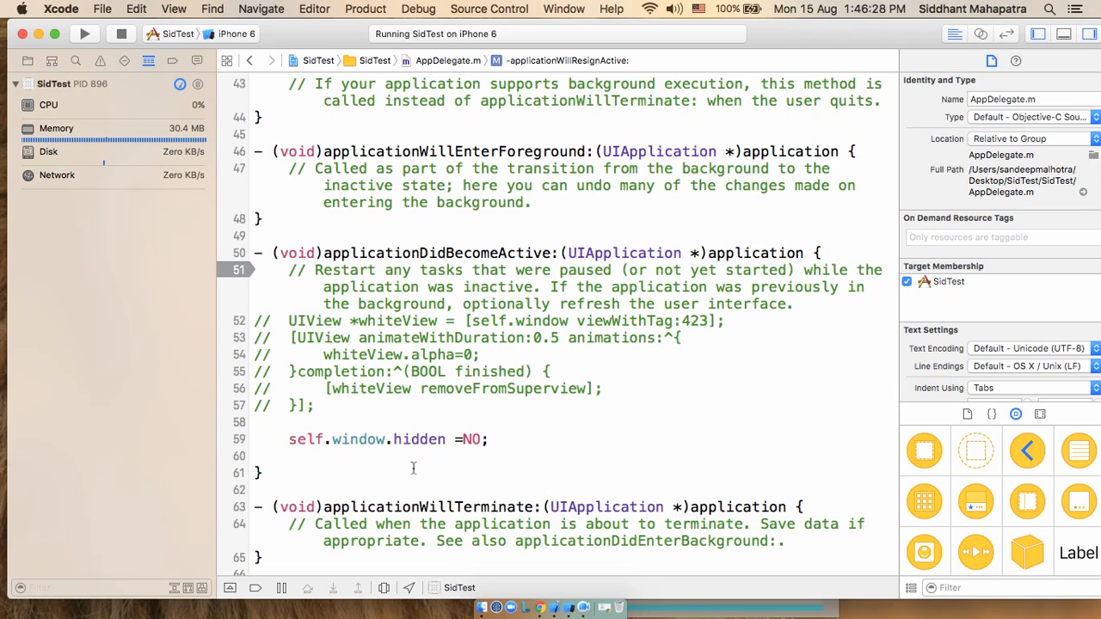
scroll(up, 3)
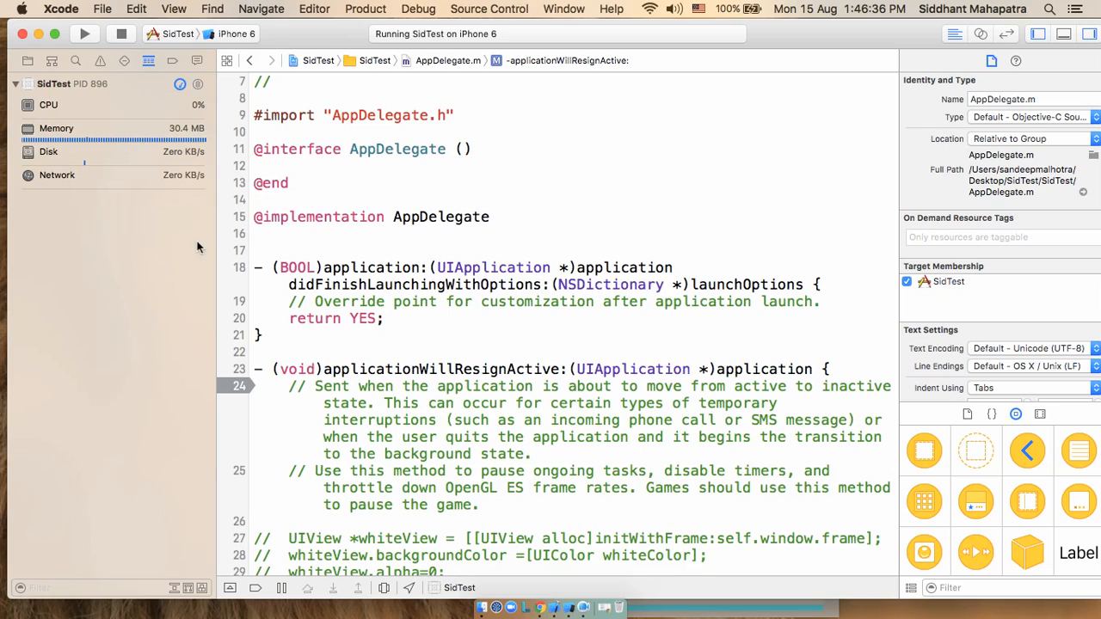
scroll(up, 3)
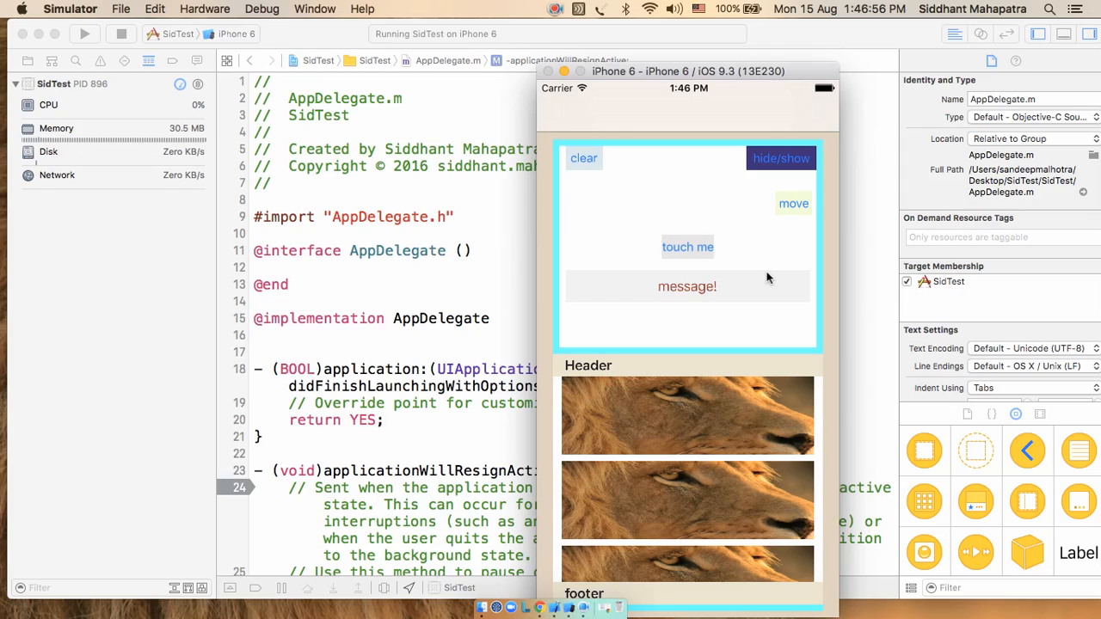
mouse_move(592, 19)
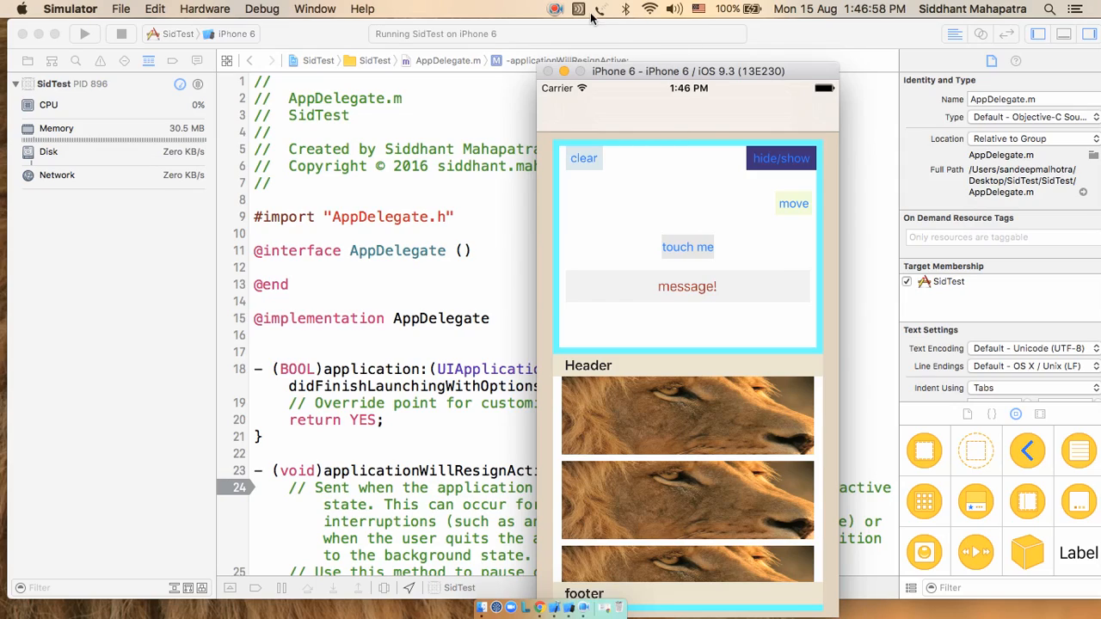
Step: Switch back to the iPhone 6 Simulator showing the running SidTest app
click(555, 8)
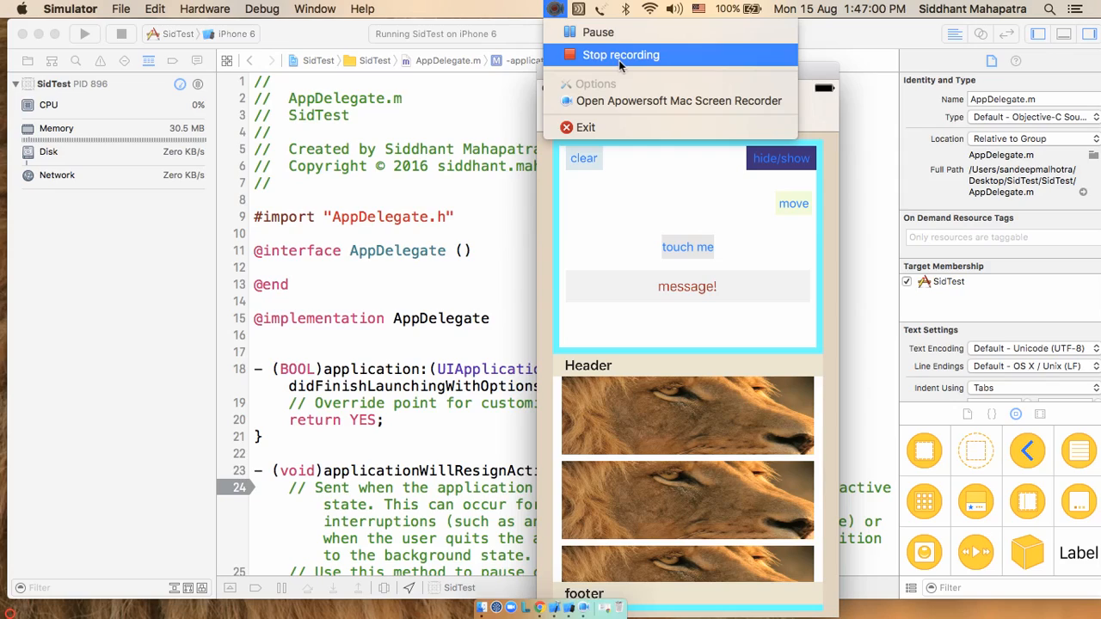